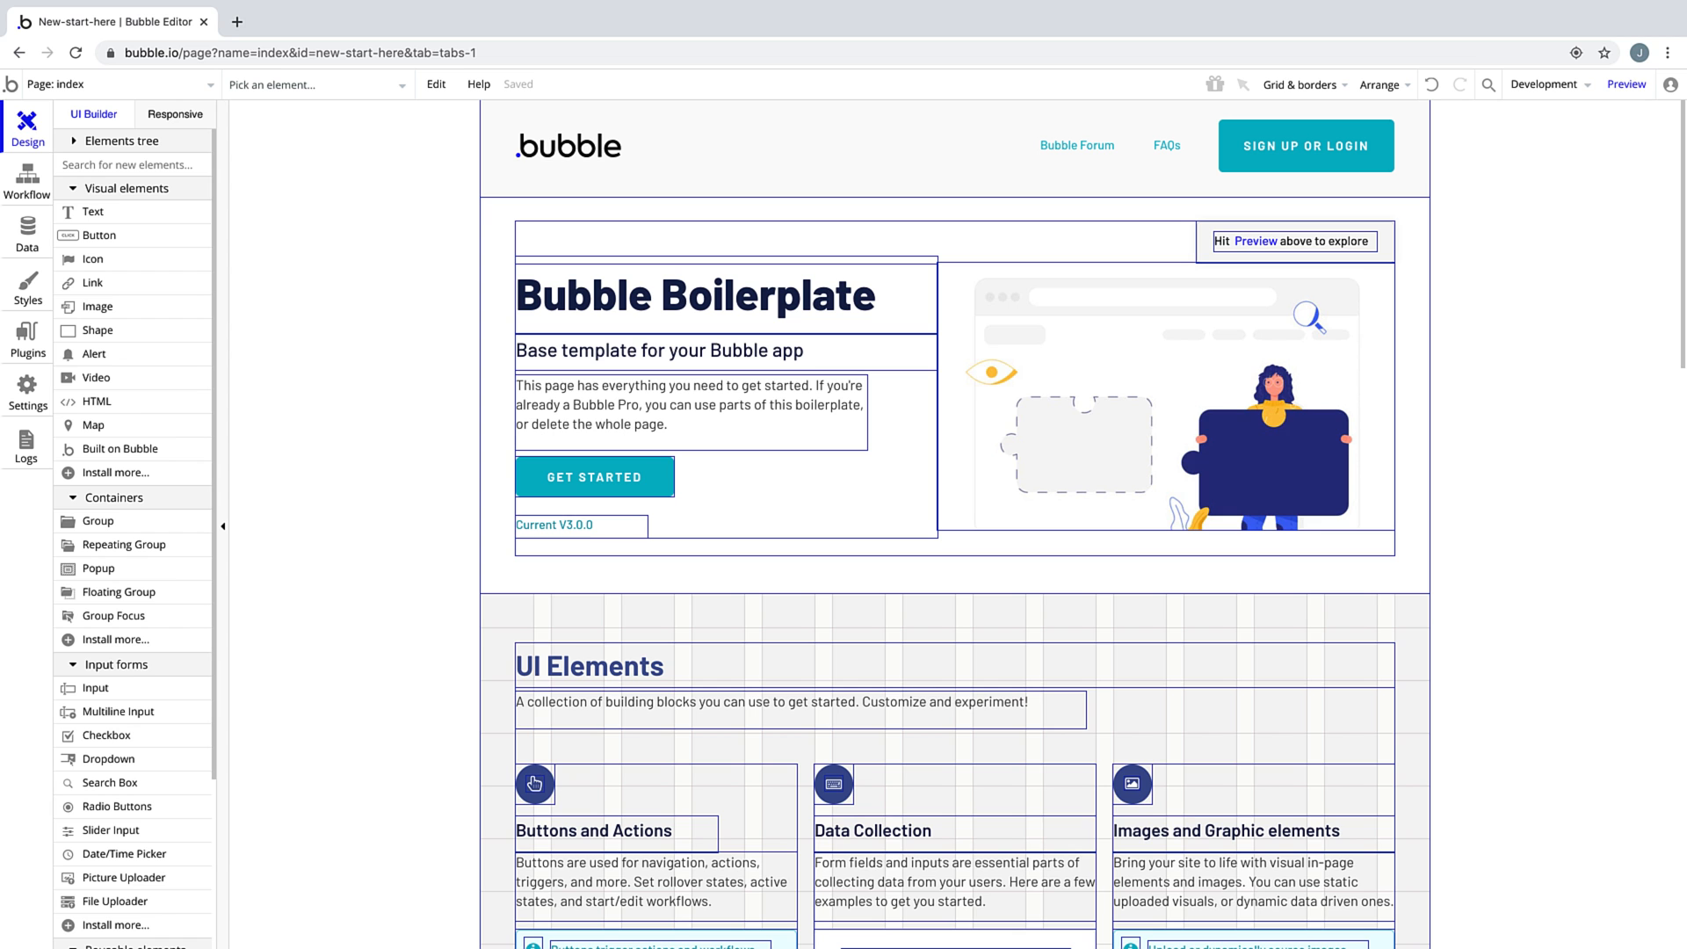
Shift the Get Started button right and find the Input element under Input forms.
click(695, 296)
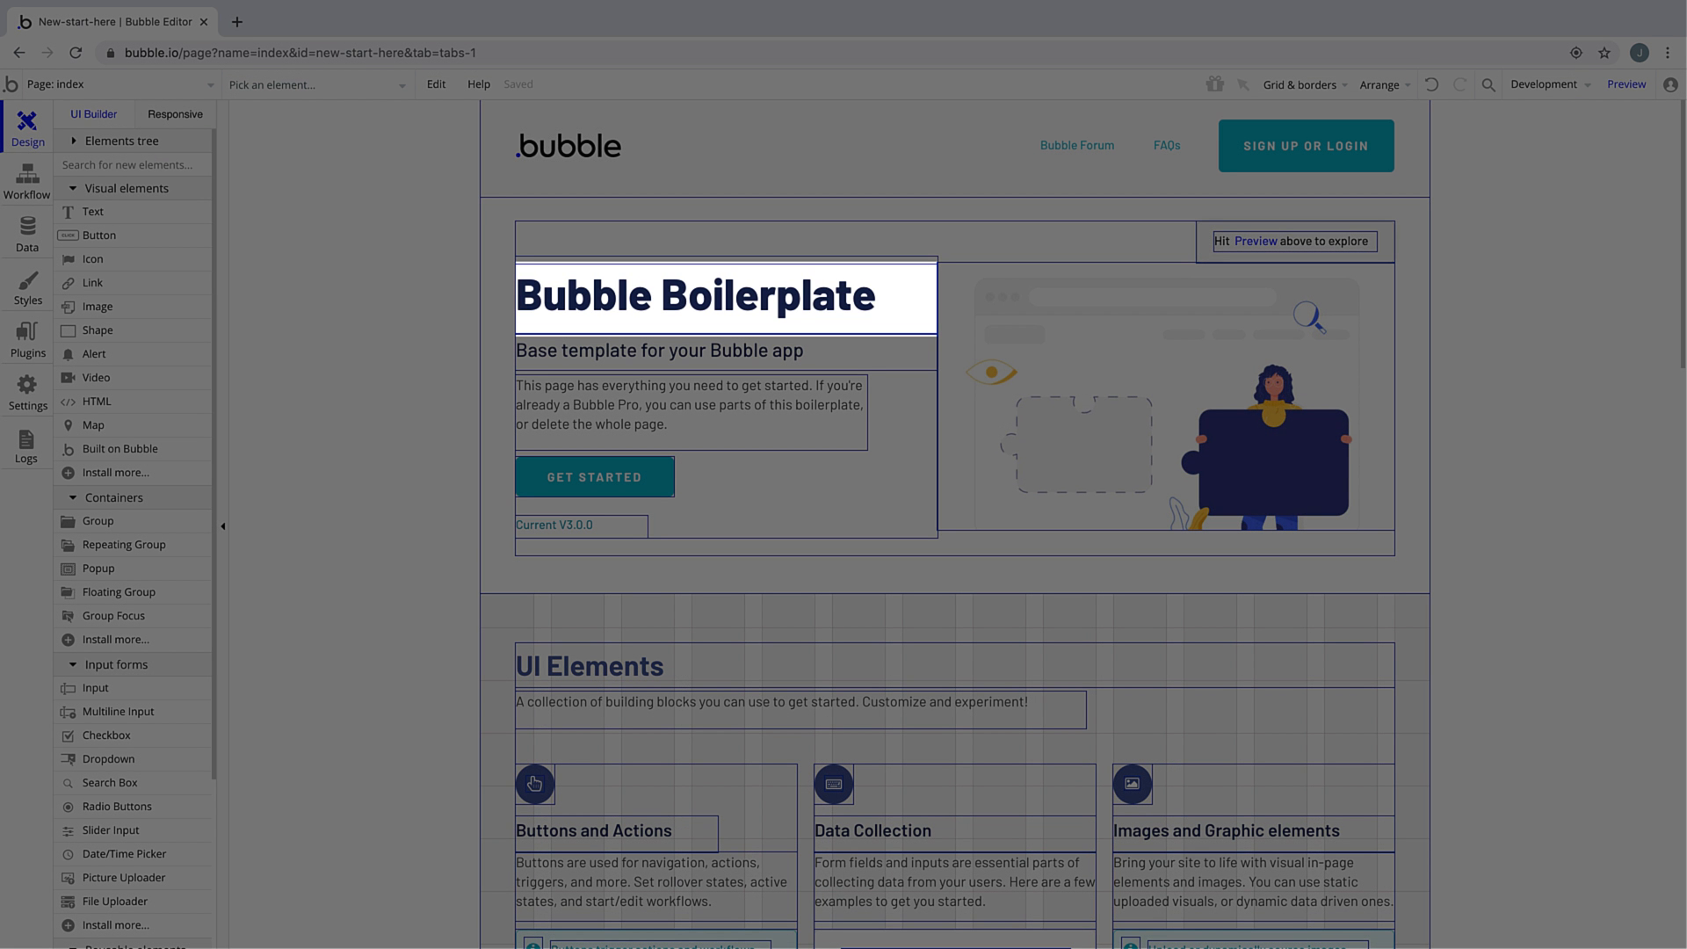
click(1162, 395)
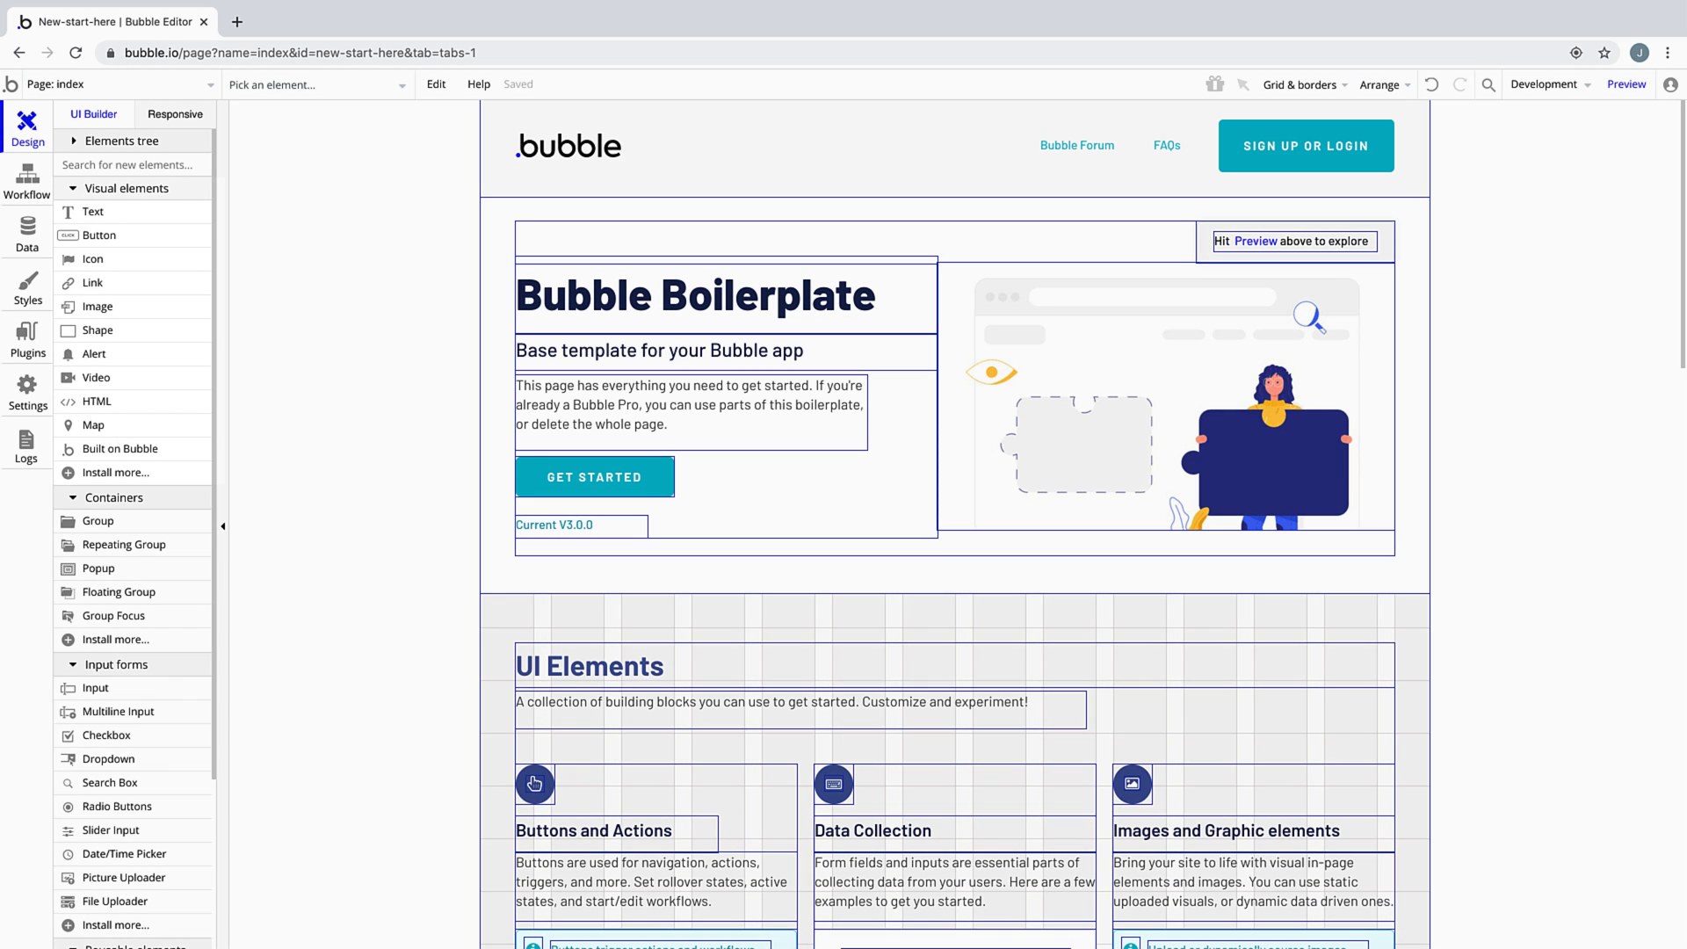
click(127, 187)
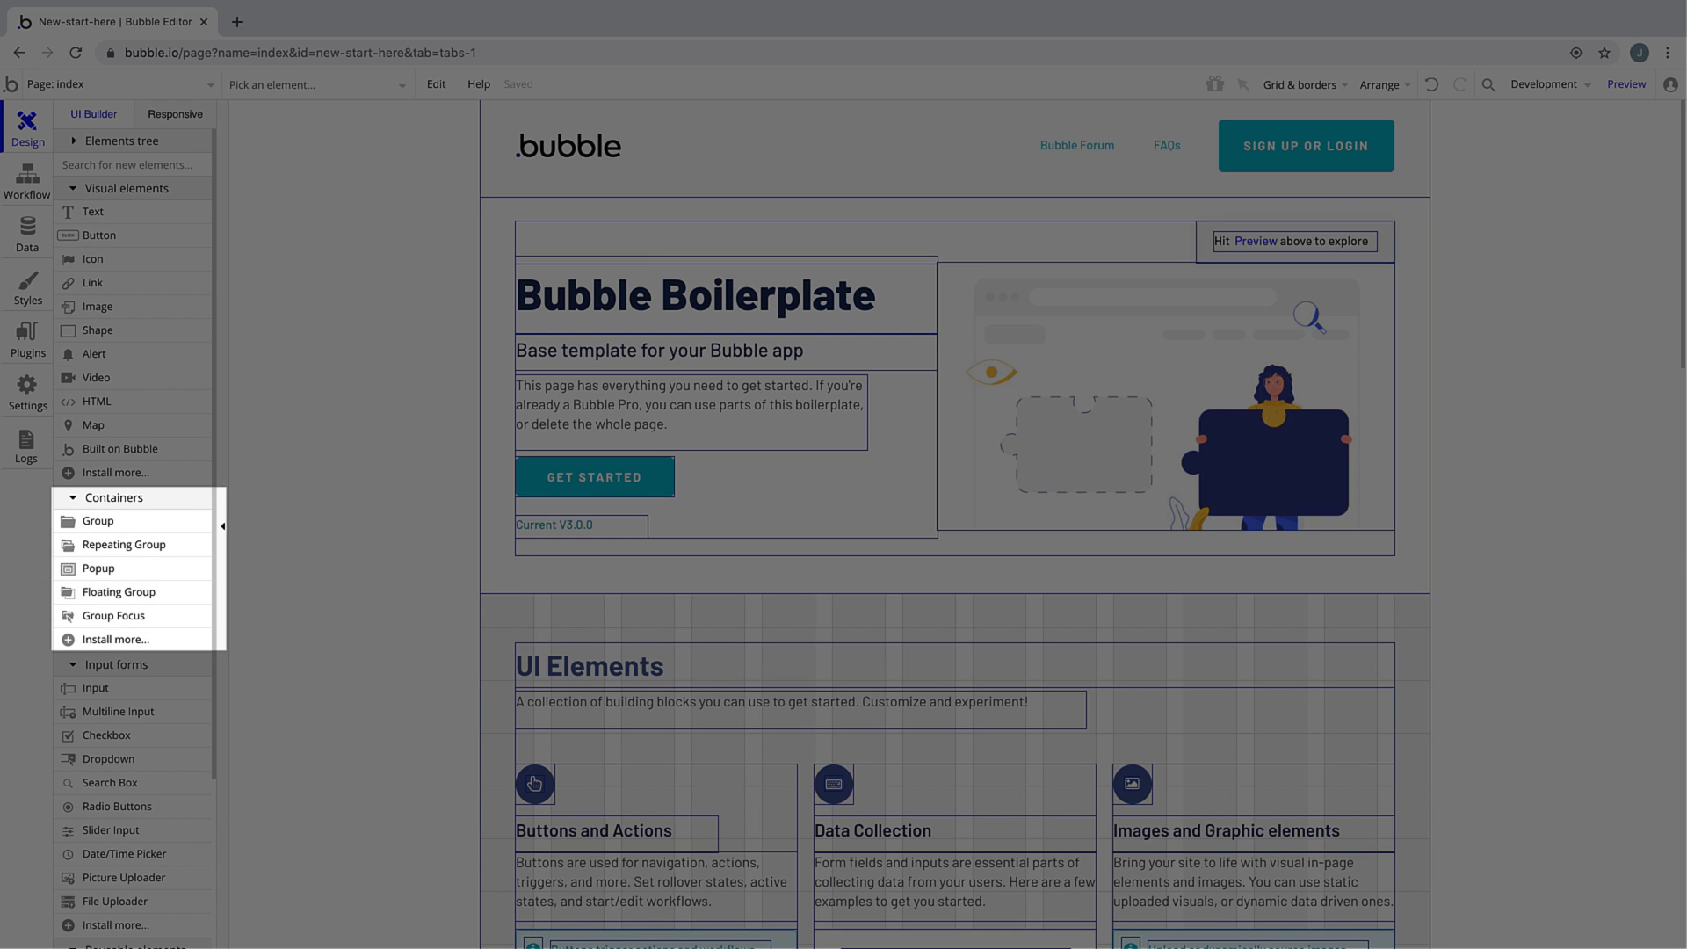
scroll(down, 3)
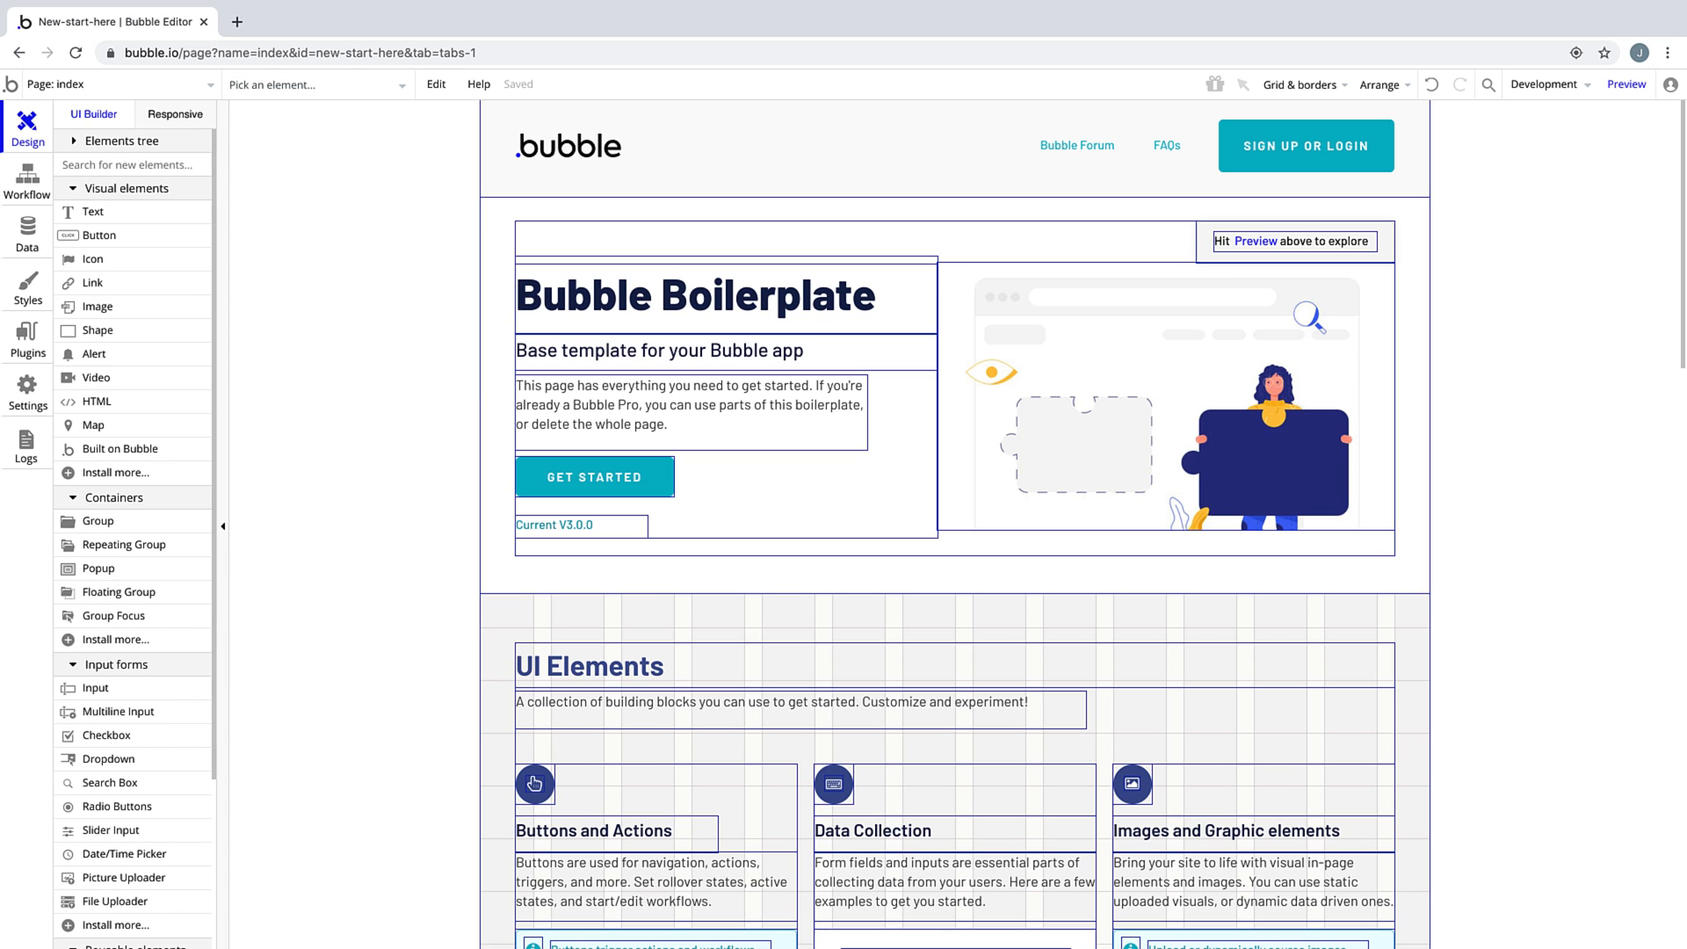
Place a text input beside the Get Started button, then preview the home page.
click(727, 408)
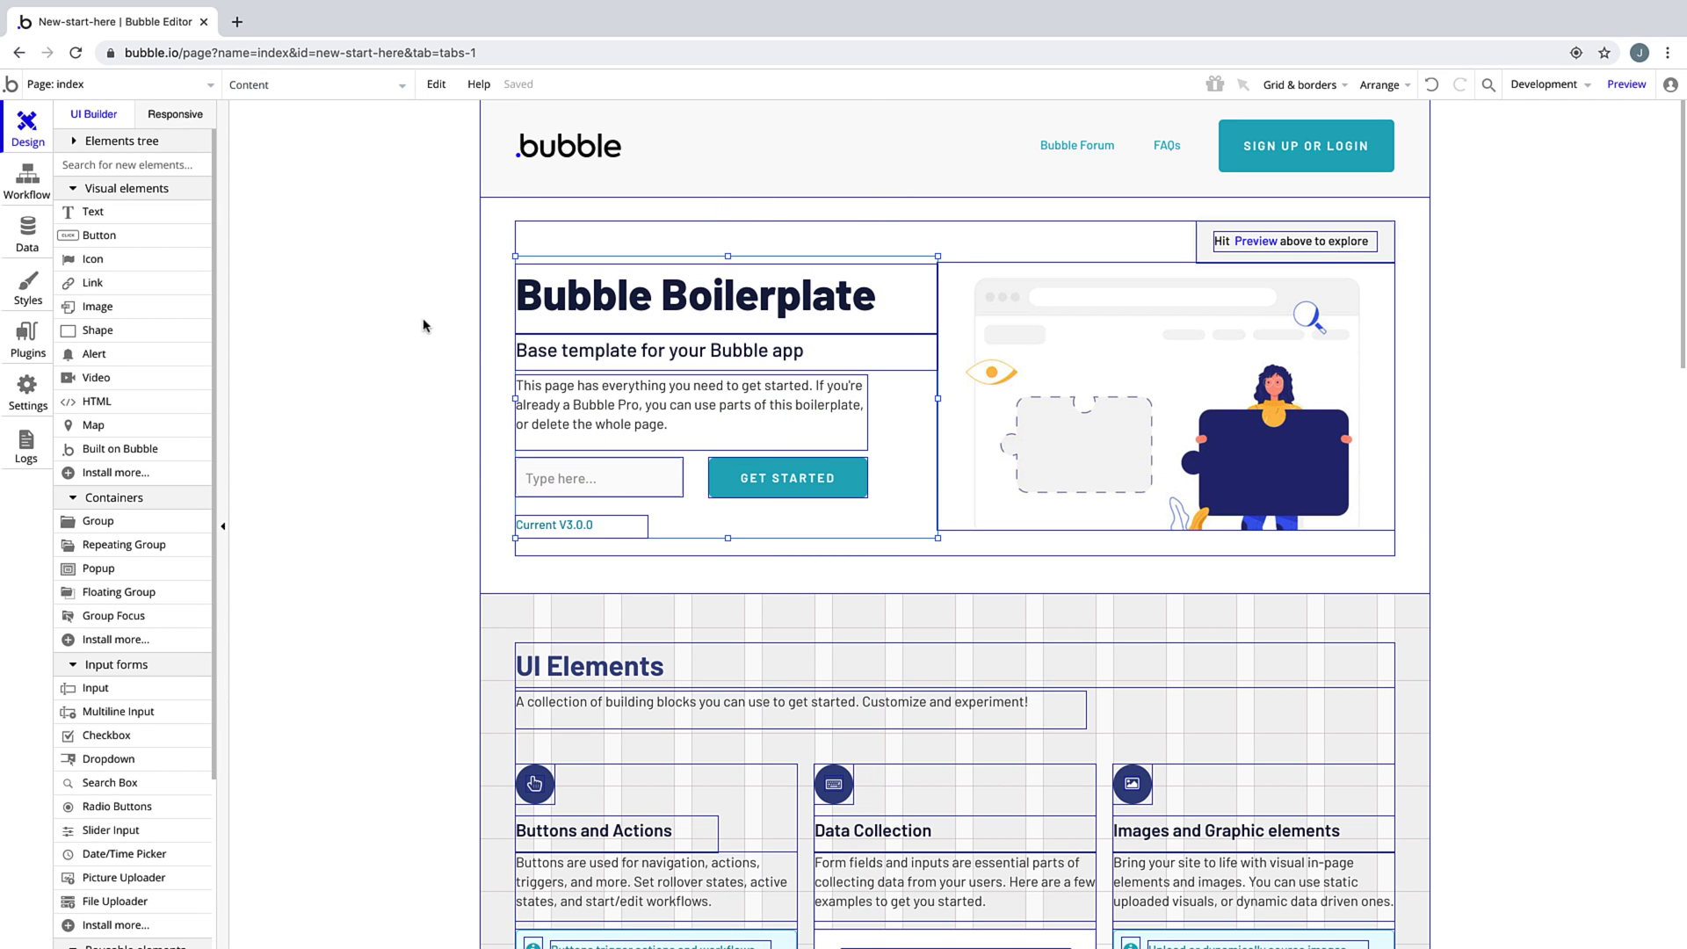
click(120, 140)
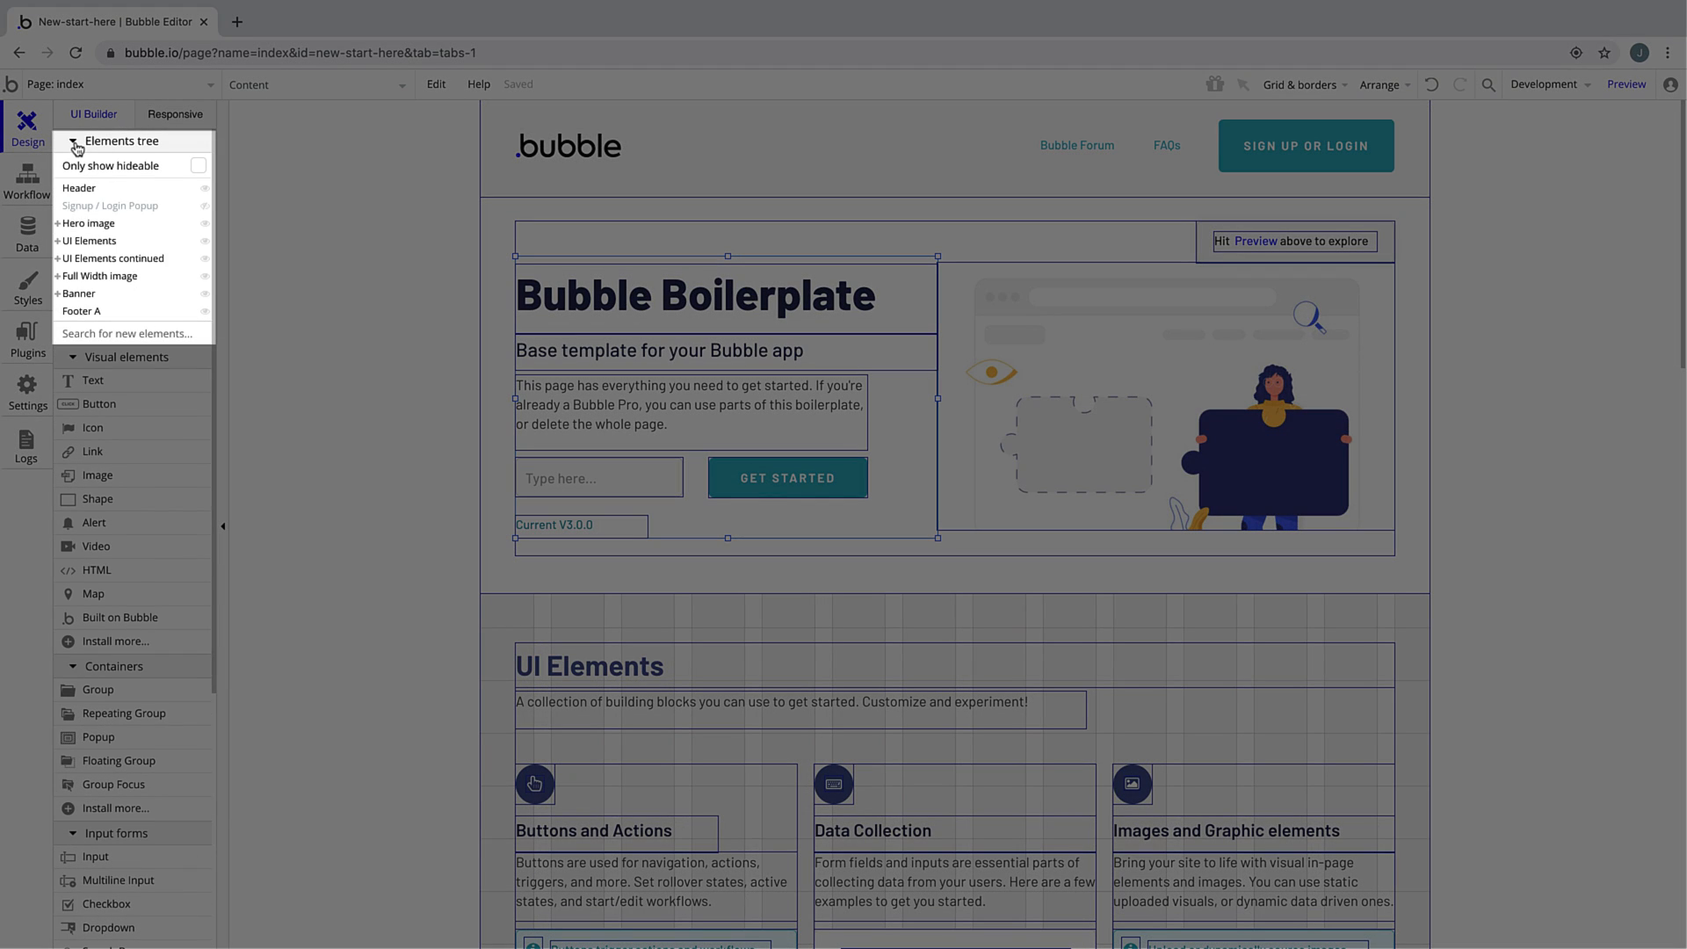
mouse_move(292, 283)
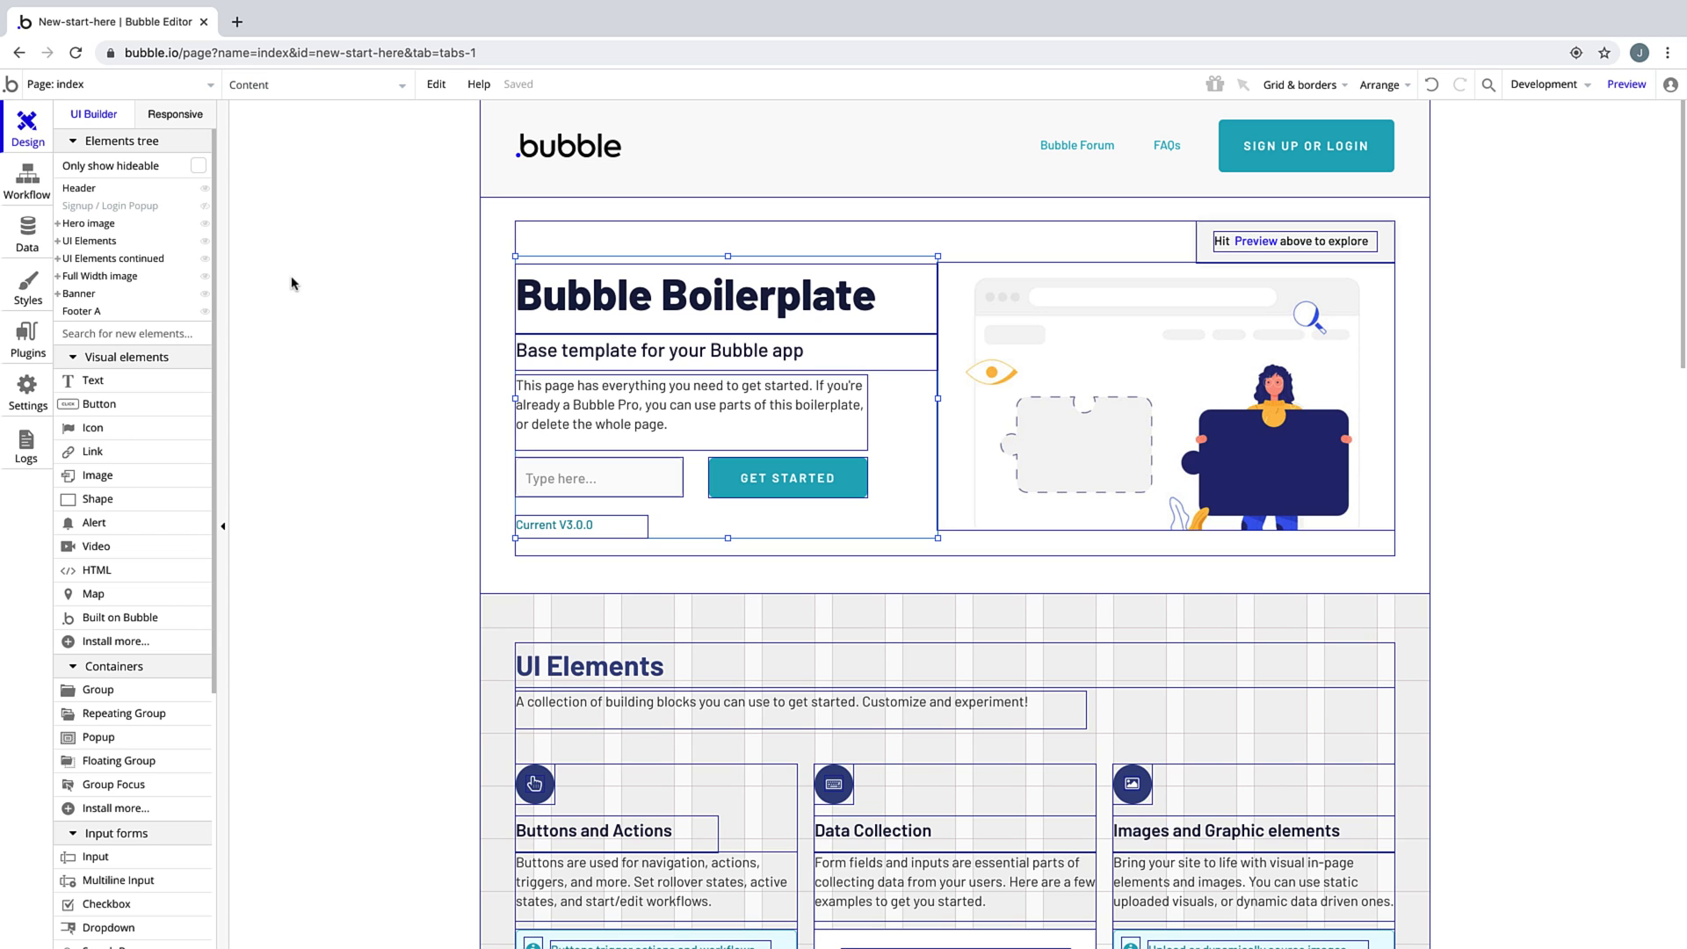
click(1626, 85)
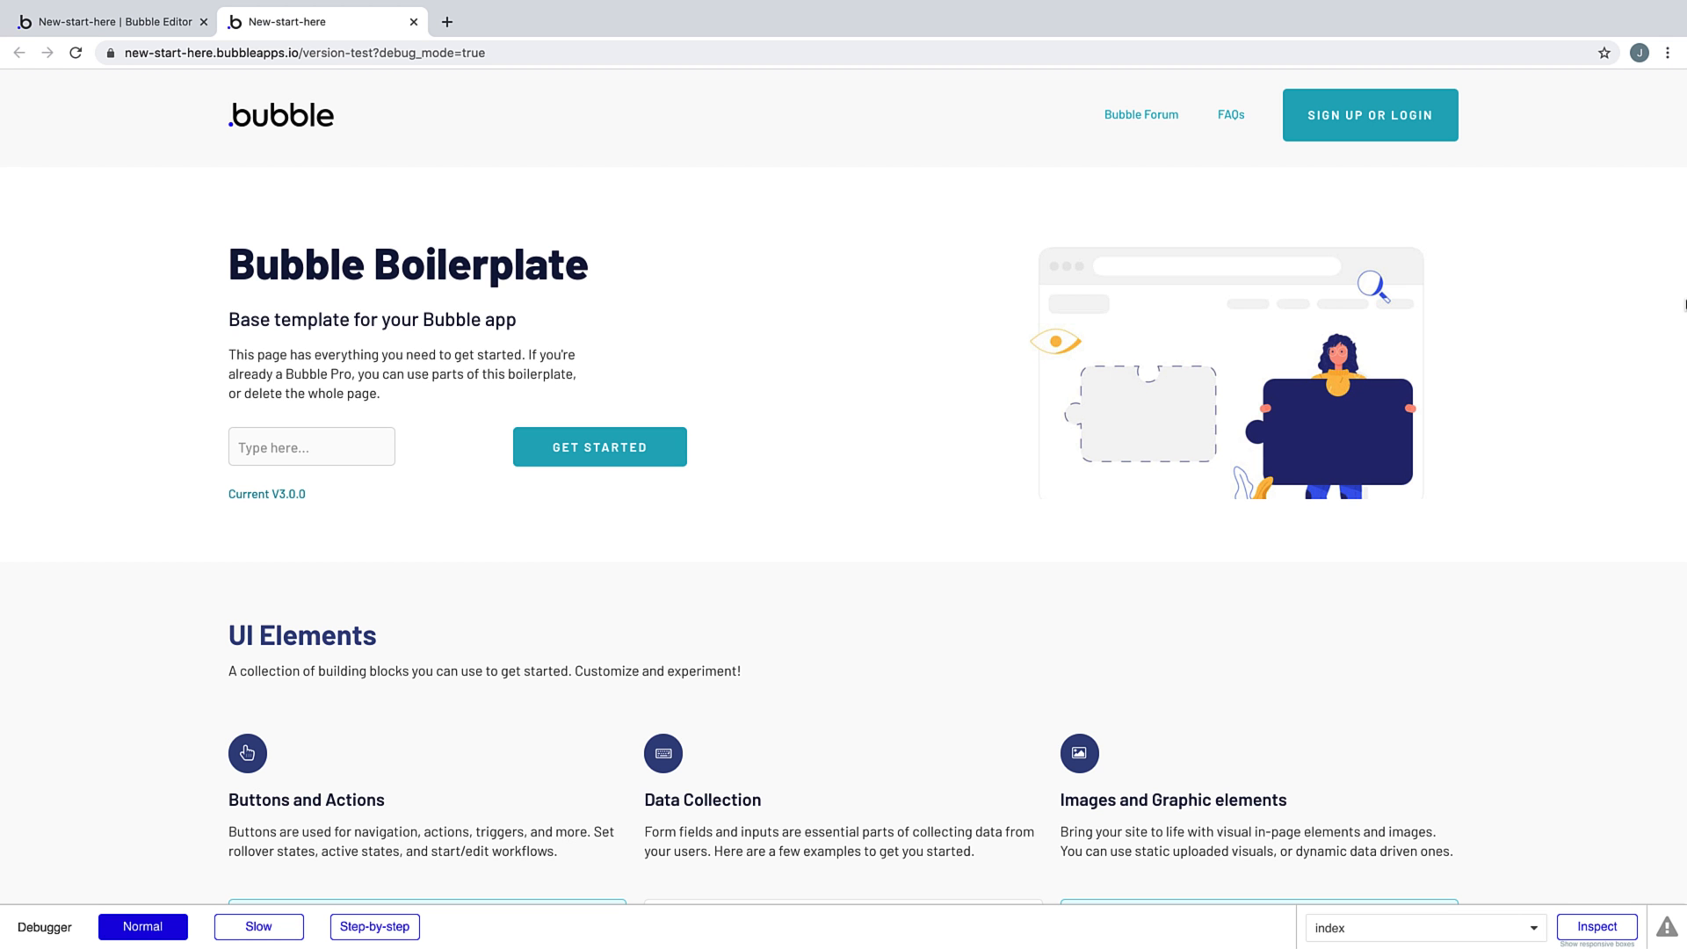